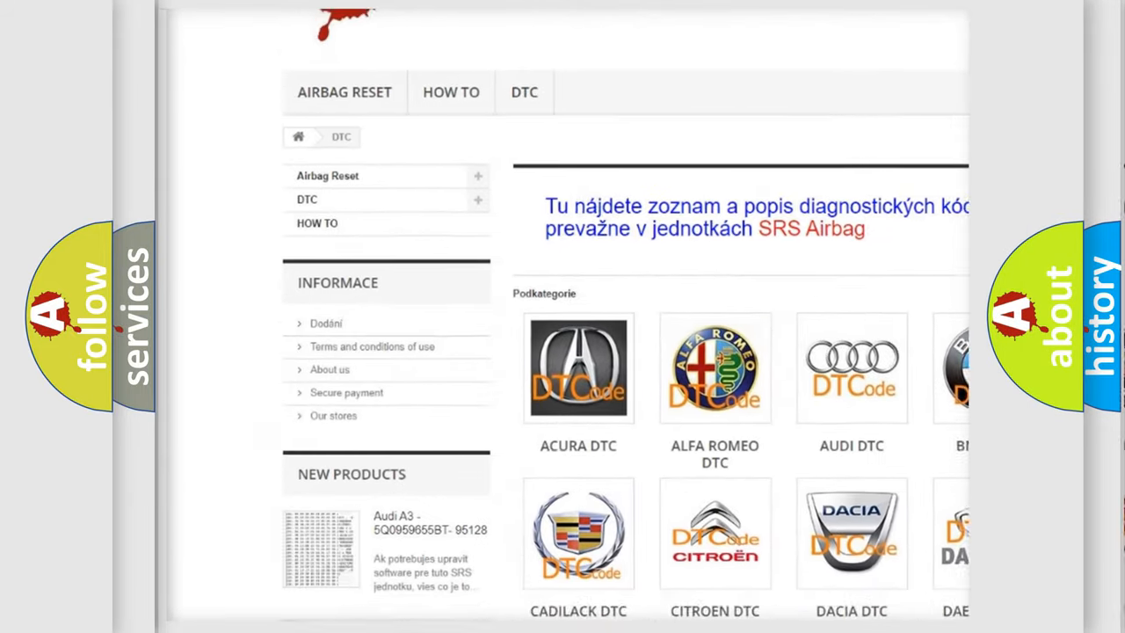
scroll(down, 3)
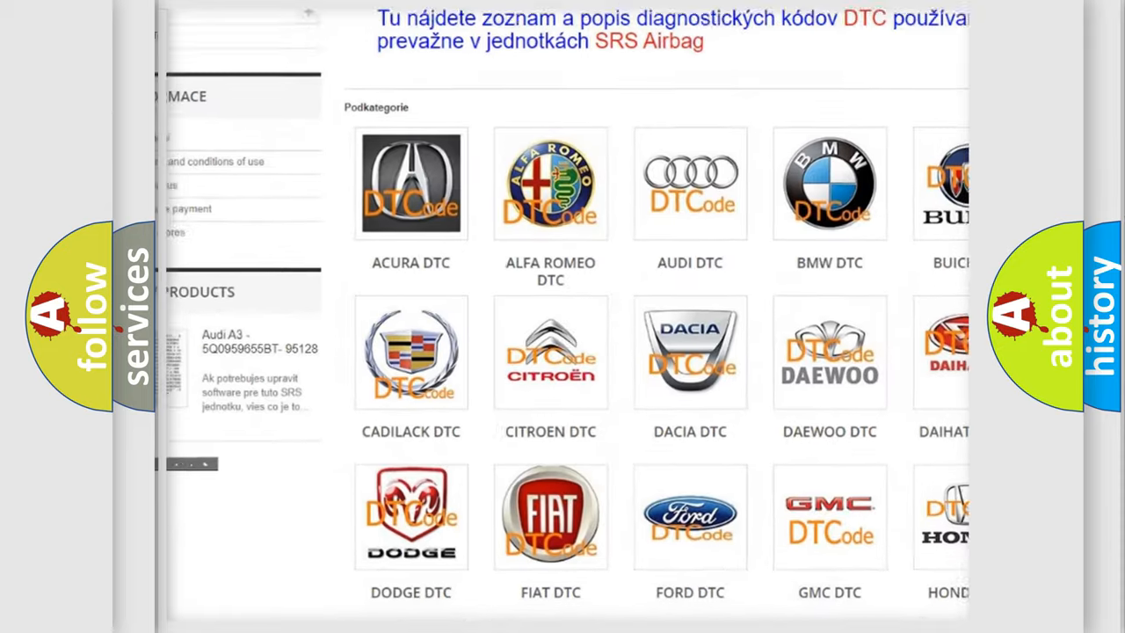
scroll(down, 3)
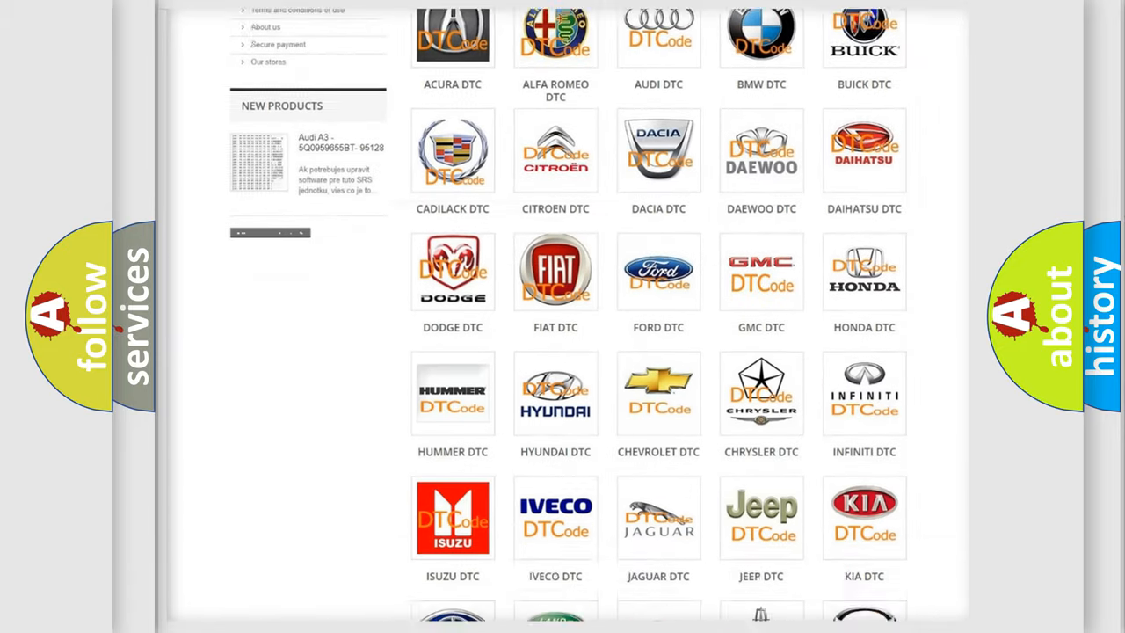
scroll(down, 3)
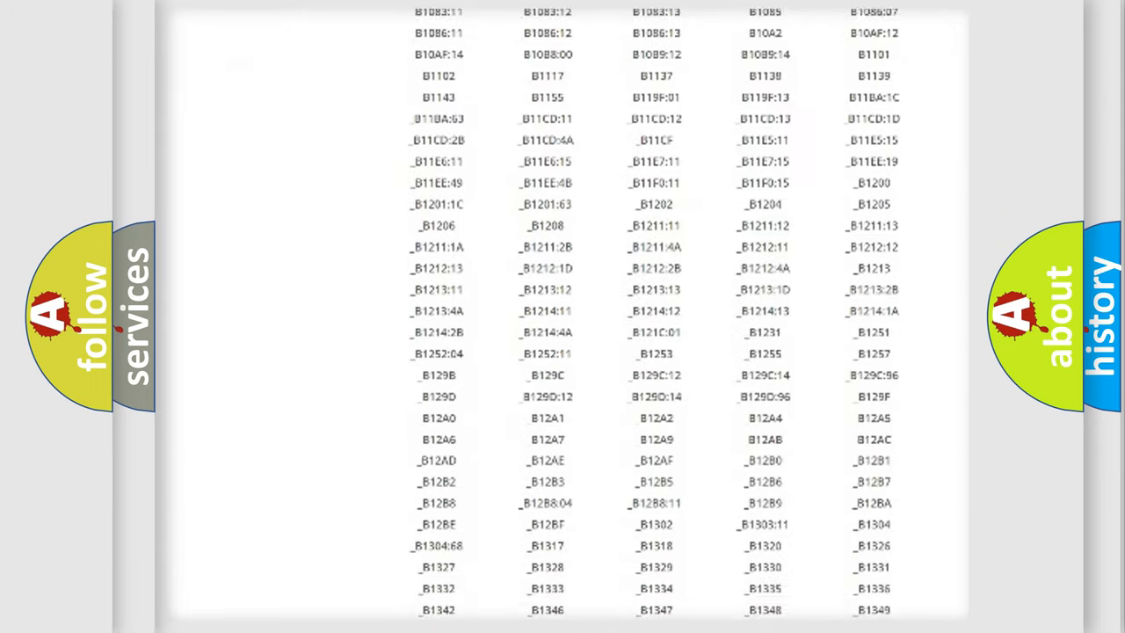
scroll(down, 3)
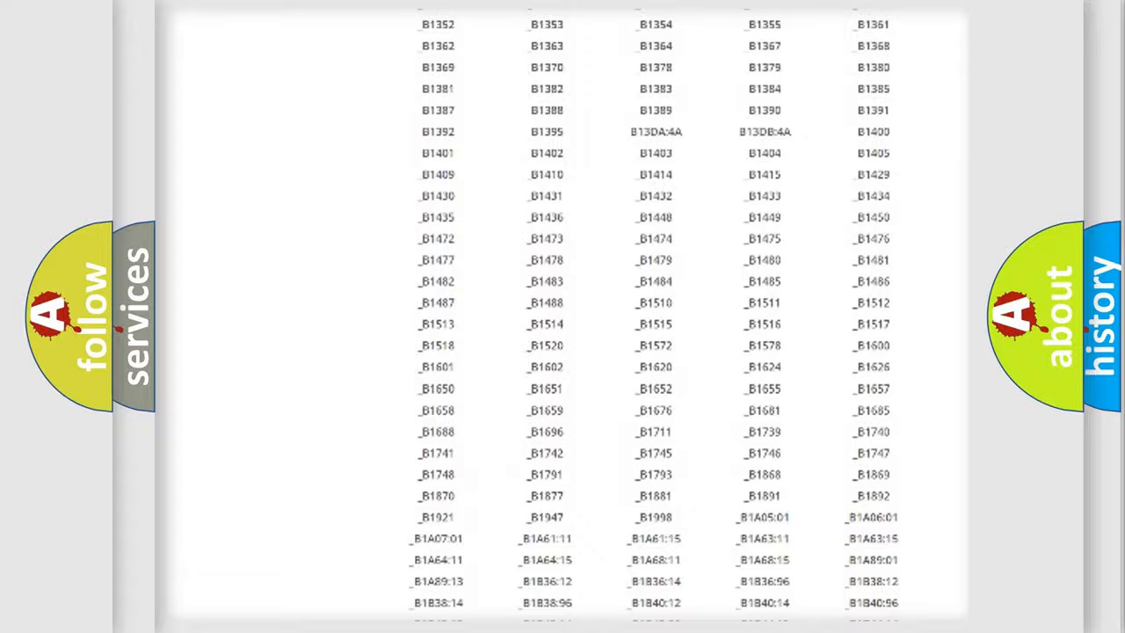